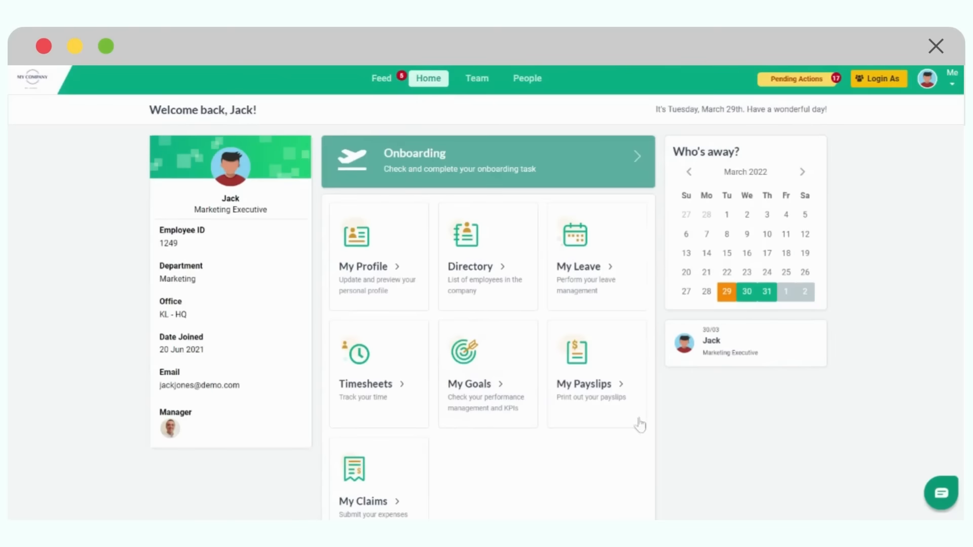
pyautogui.moveTo(599, 304)
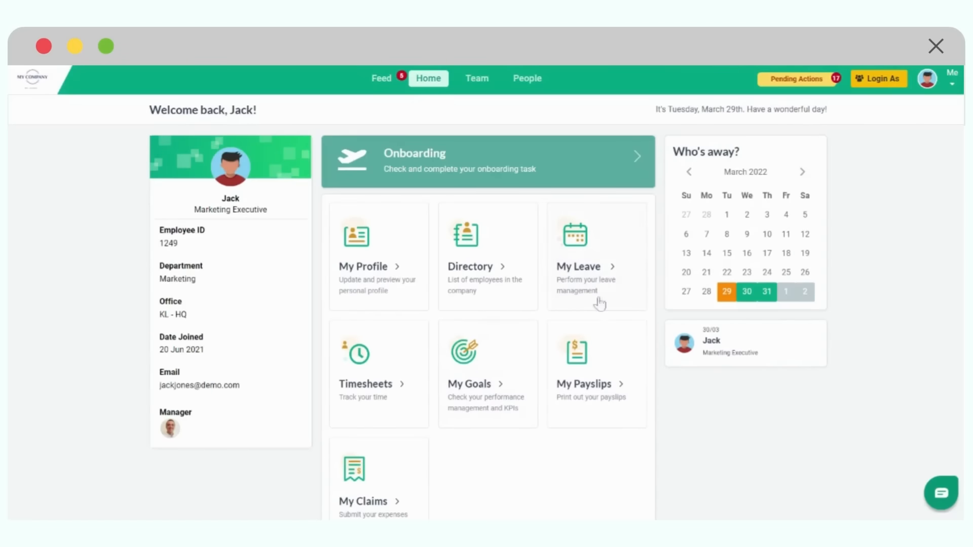
pyautogui.moveTo(550, 387)
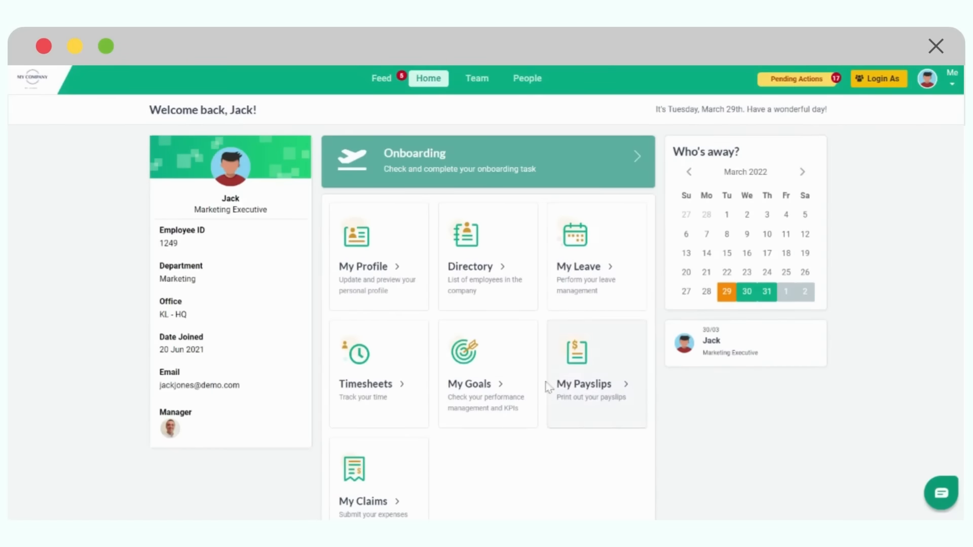
pyautogui.moveTo(622, 413)
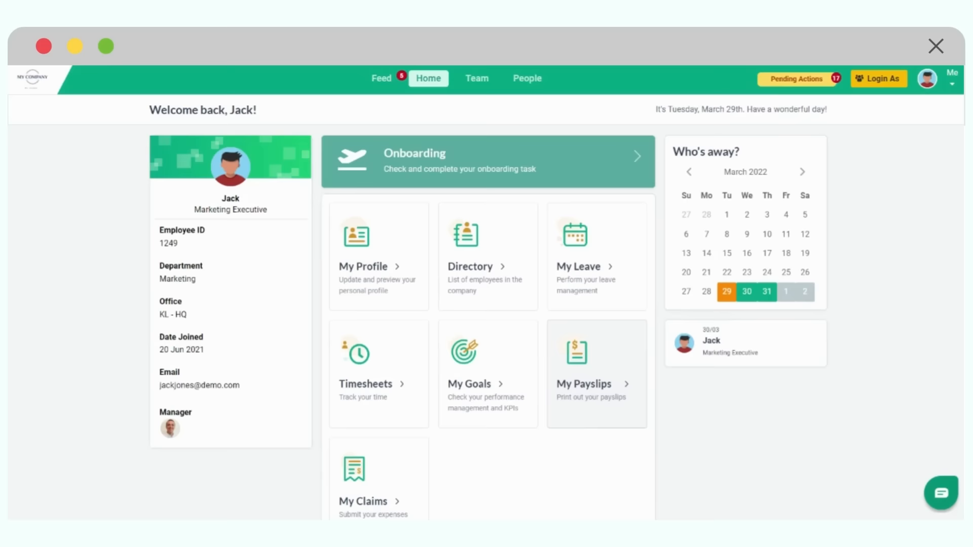
pyautogui.click(584, 384)
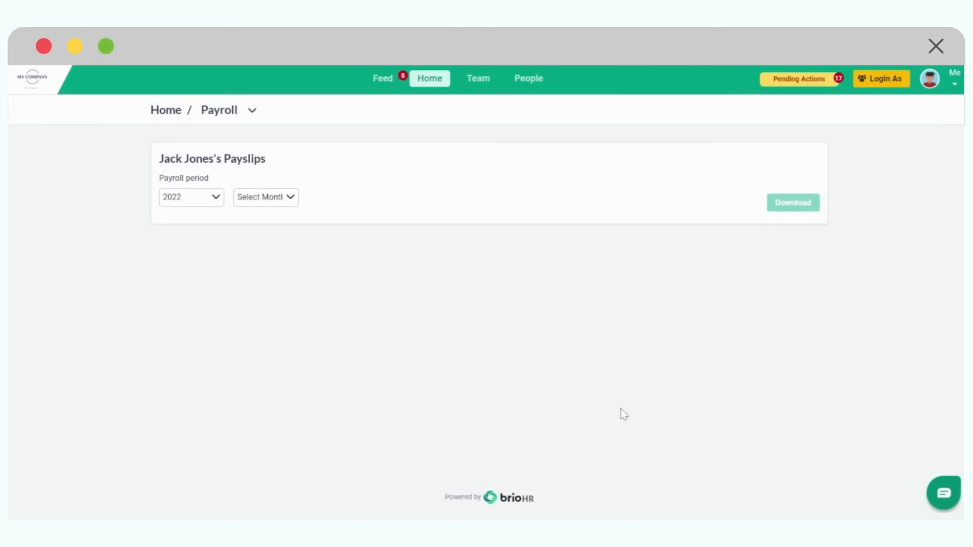
pyautogui.moveTo(534, 385)
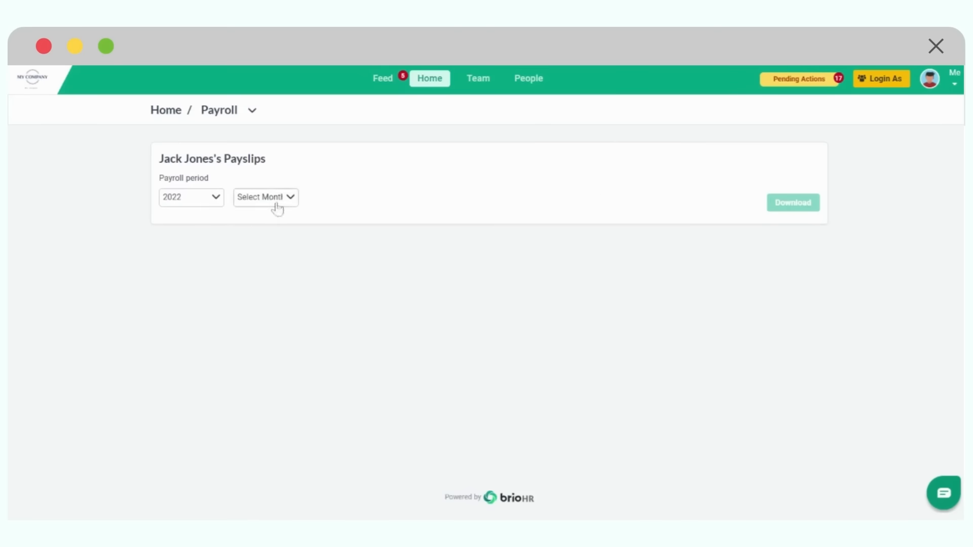
pyautogui.click(265, 197)
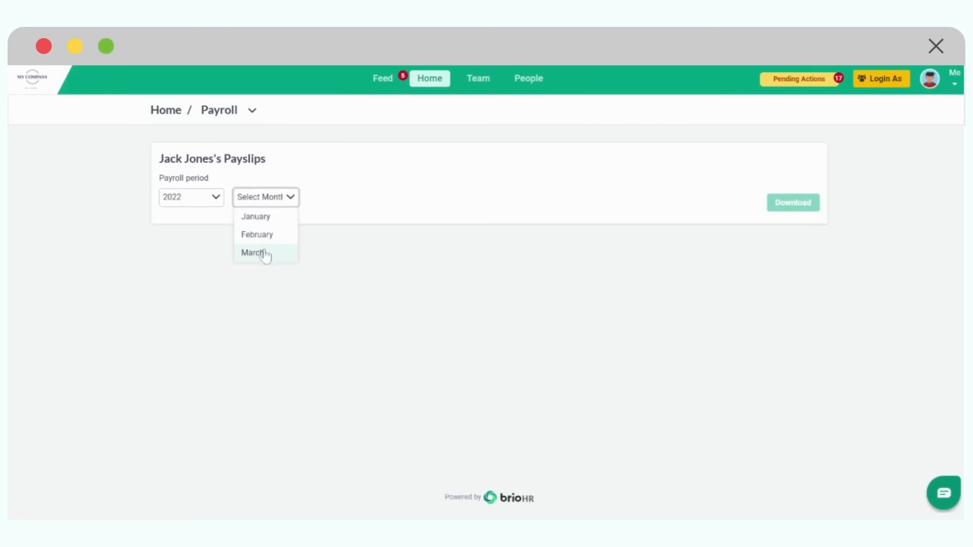
pyautogui.click(252, 253)
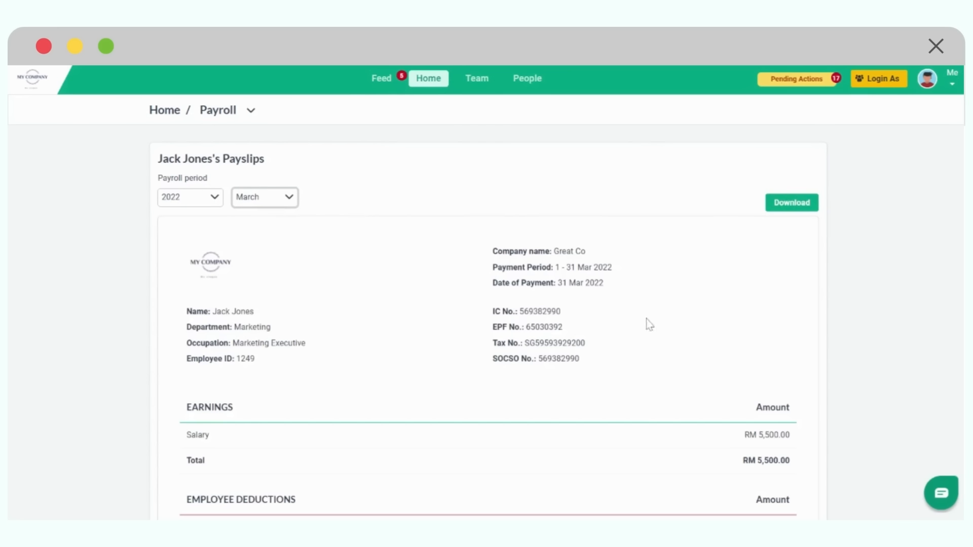
pyautogui.moveTo(755, 222)
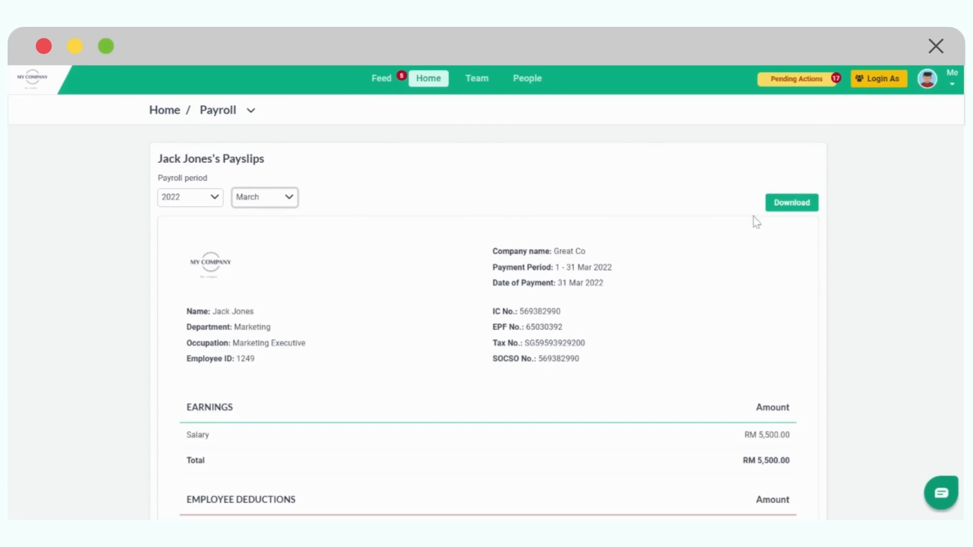
pyautogui.moveTo(767, 225)
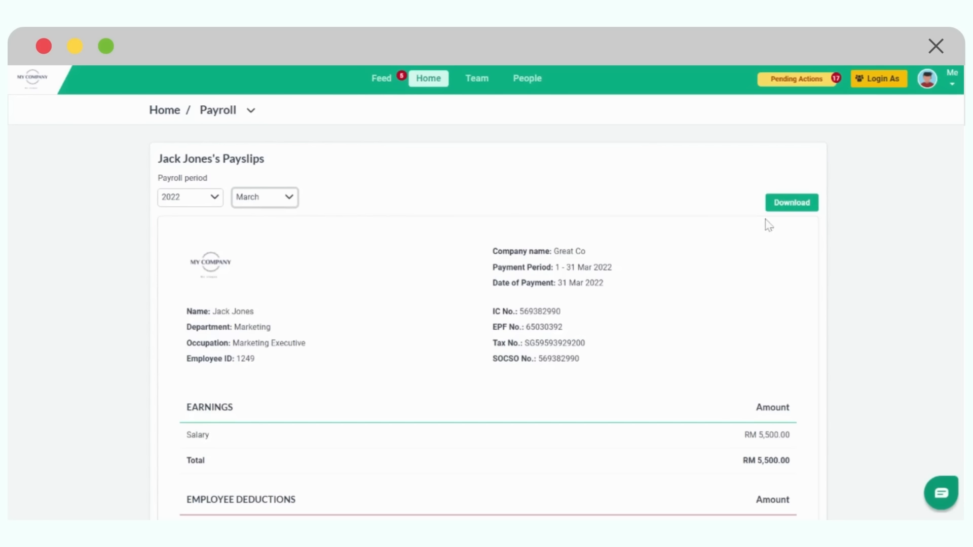
pyautogui.moveTo(695, 191)
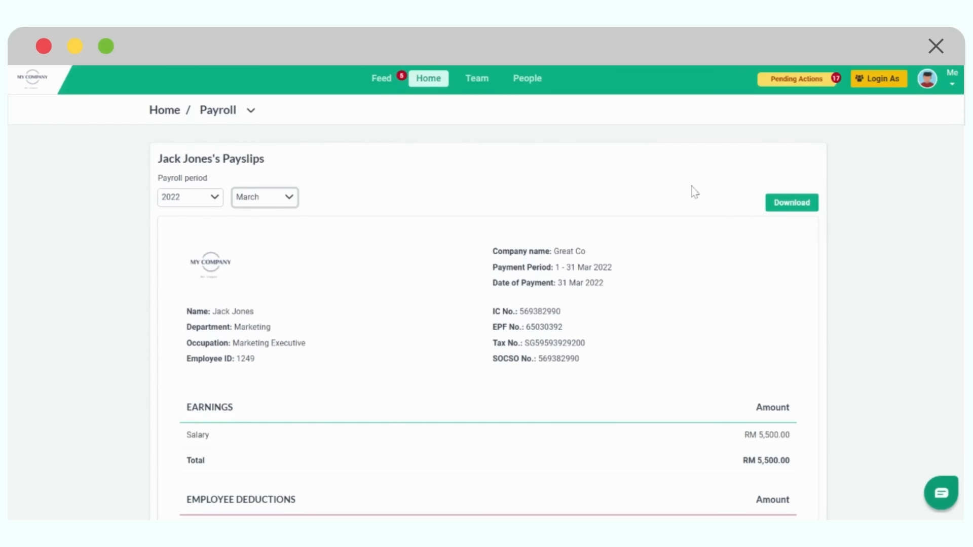
pyautogui.moveTo(677, 184)
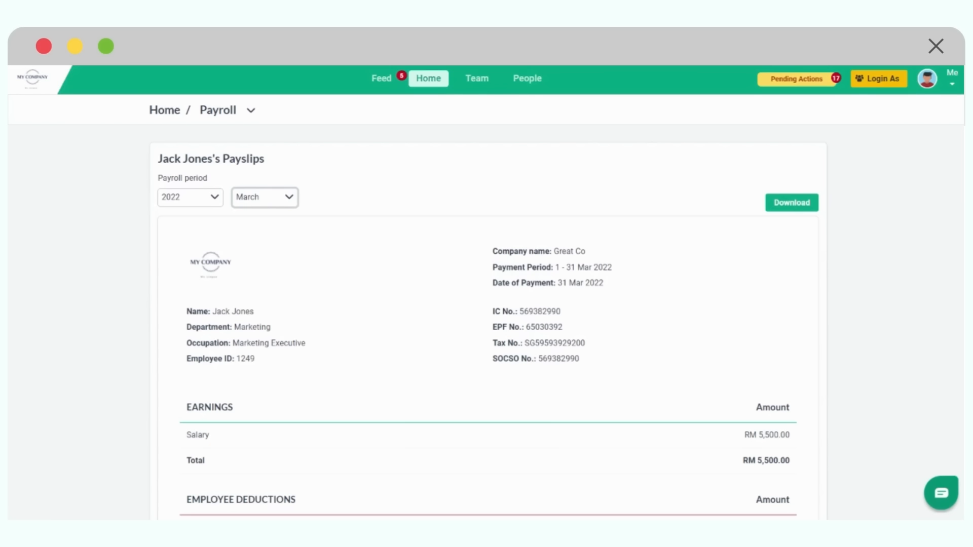
pyautogui.moveTo(211, 229)
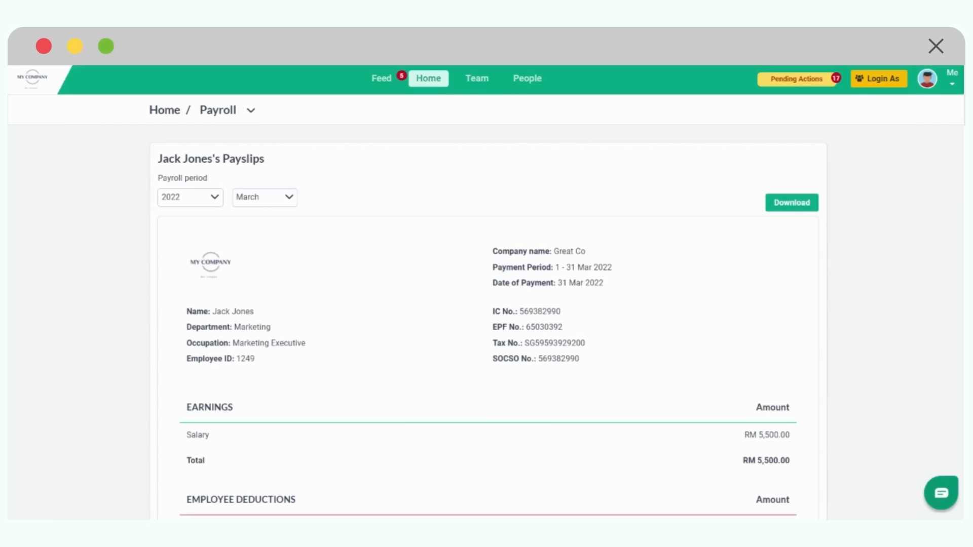
pyautogui.doubleClick(542, 251)
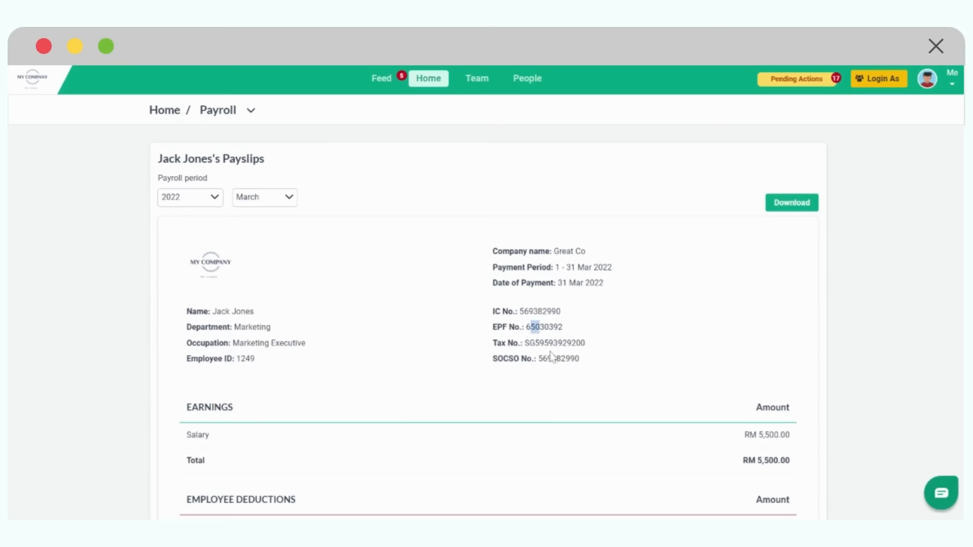
pyautogui.scroll(-3)
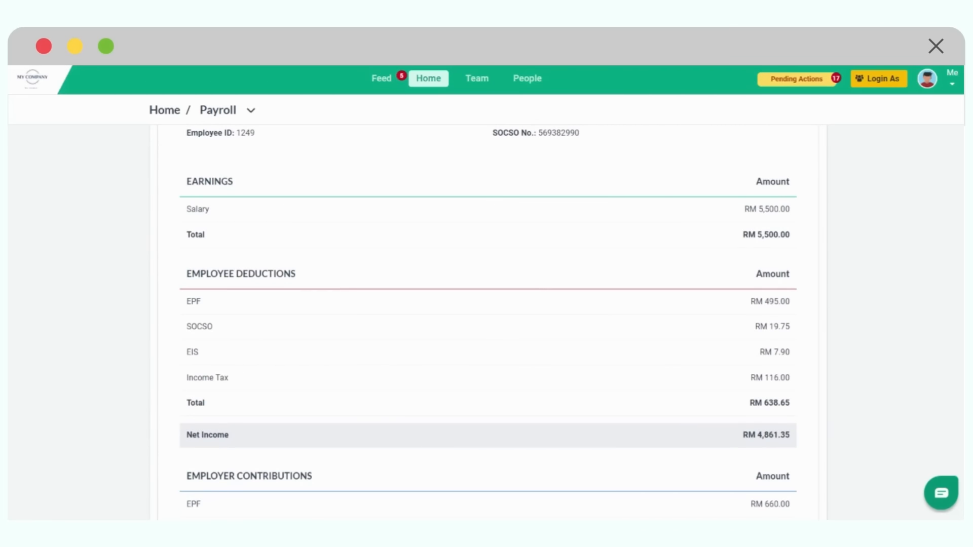
# Bring the Leave Summary (9.00-day balance) and YTD Since Jan 1st tables into view
pyautogui.scroll(-3)
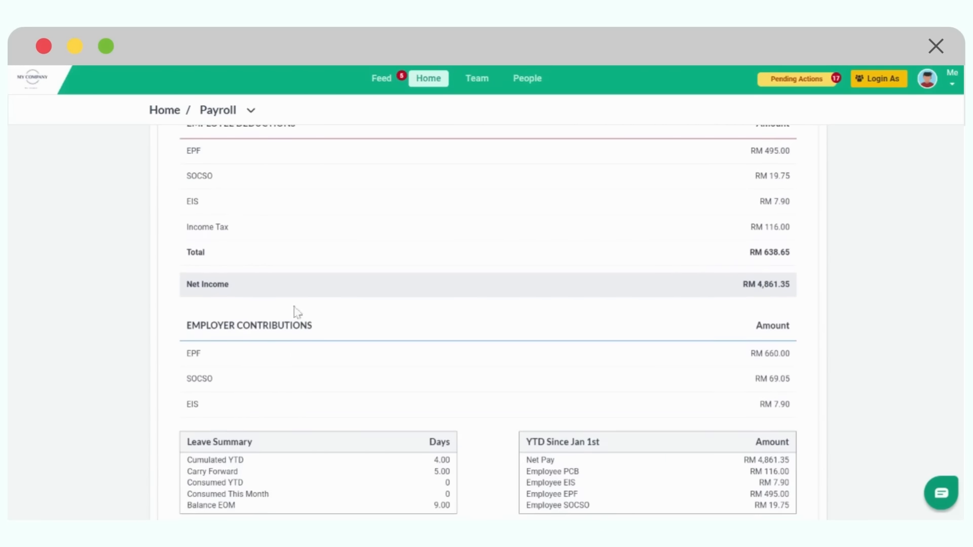
pyautogui.scroll(-3)
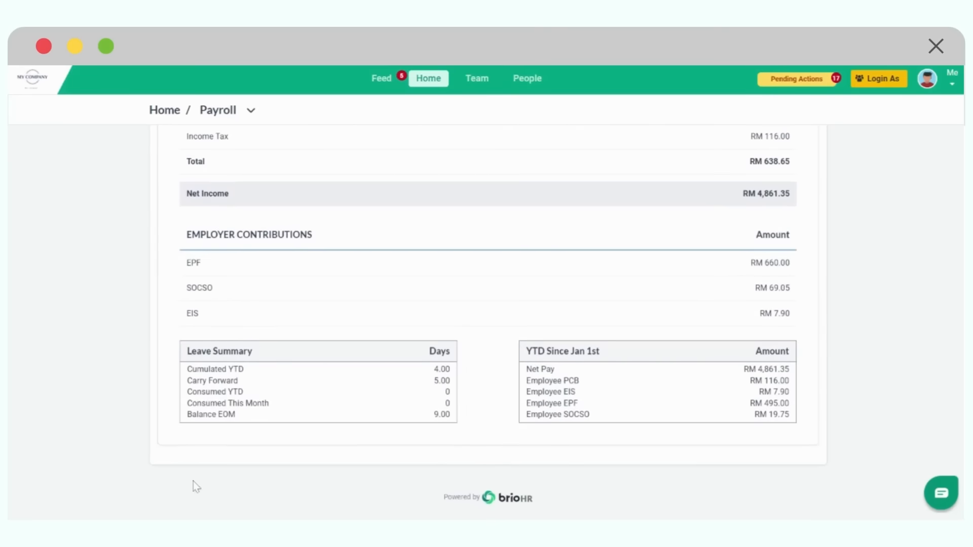
pyautogui.moveTo(233, 381)
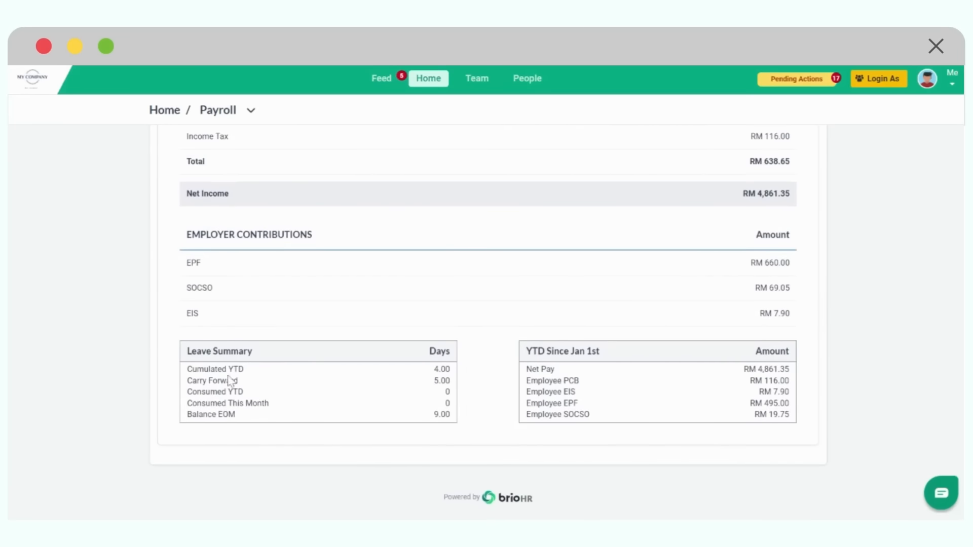
pyautogui.doubleClick(219, 351)
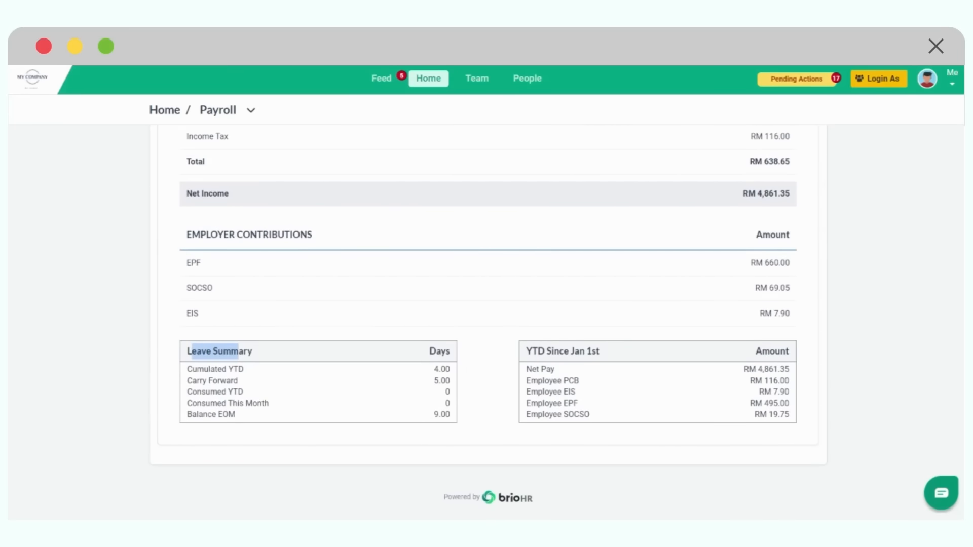